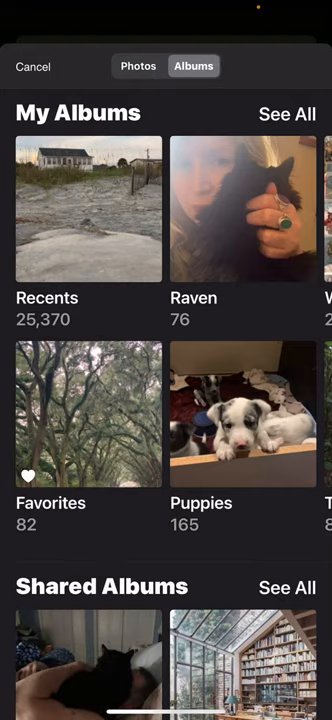
Import the beach-house photo from Recents and crop it to a wide, short frame
{"action": "left_click", "coordinate": [88, 208]}
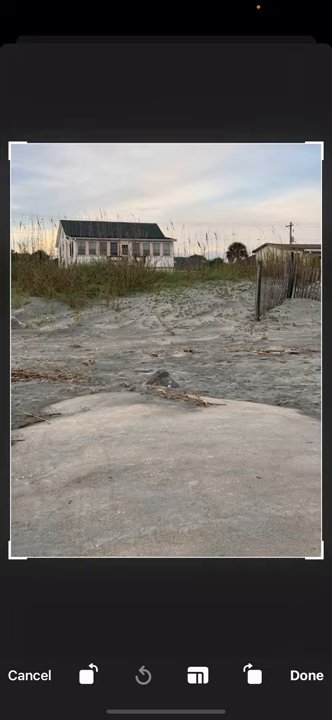
{"action": "left_click", "coordinate": [198, 676]}
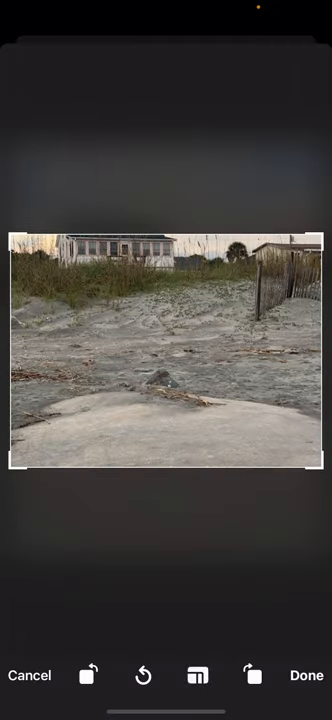
{"action": "left_click", "coordinate": [198, 676]}
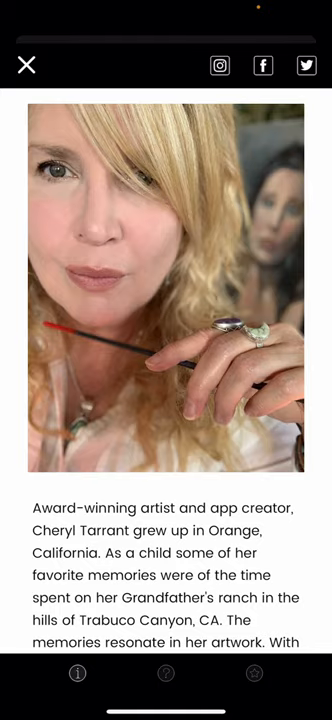
Scroll the artist biography down to the Credits and Website links
{"action": "scroll", "scroll_direction": "down", "scroll_amount": 3}
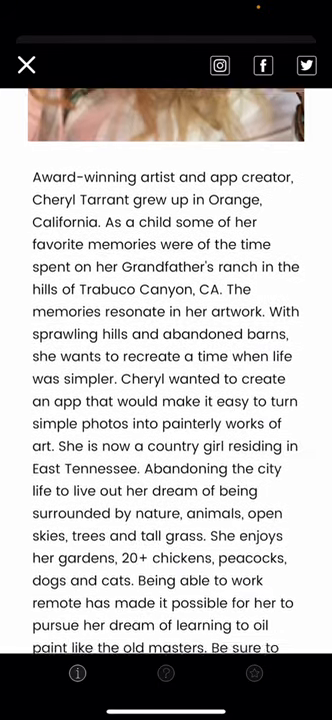
{"action": "scroll", "scroll_direction": "down", "scroll_amount": 3}
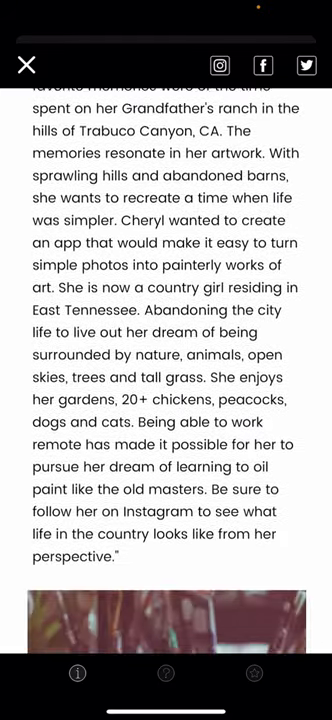
{"action": "scroll", "scroll_direction": "down", "scroll_amount": 3}
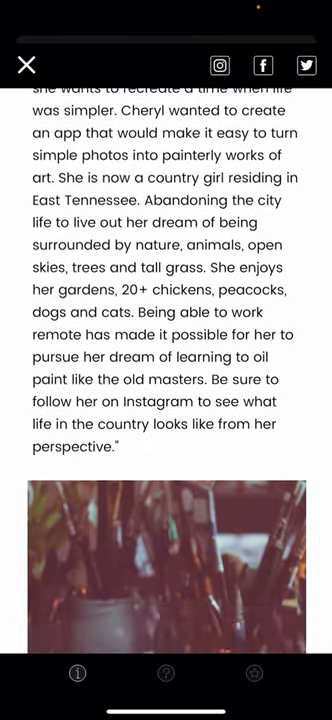
{"action": "scroll", "scroll_direction": "down", "scroll_amount": 3}
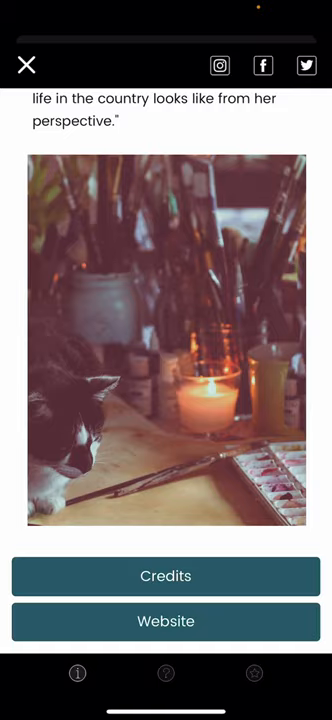
View the credits page in Safari and read through the credited artists
{"action": "left_click", "coordinate": [164, 576]}
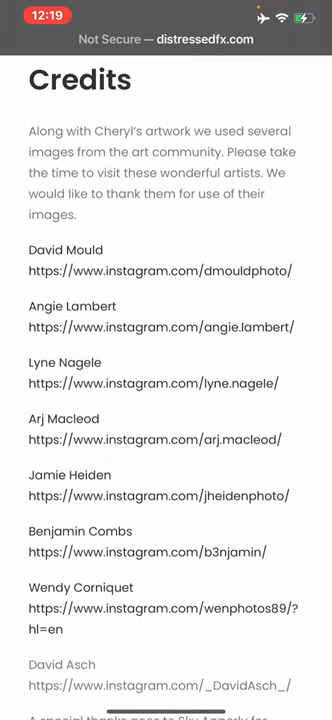
{"action": "scroll", "scroll_direction": "up", "scroll_amount": 3}
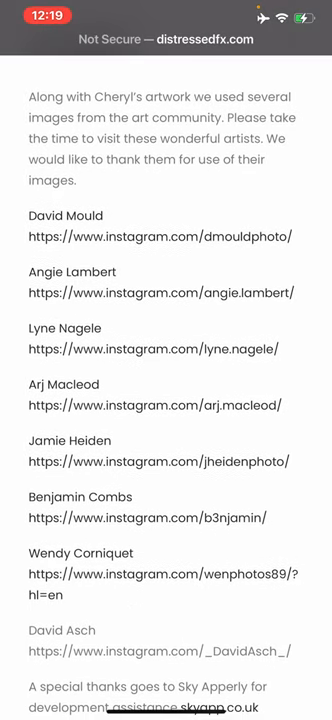
{"action": "scroll", "scroll_direction": "down", "scroll_amount": 3}
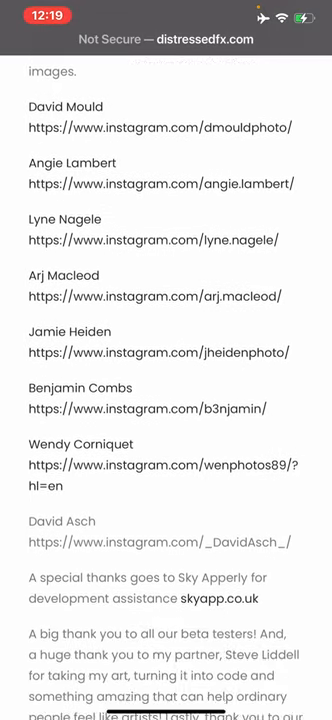
{"action": "scroll", "scroll_direction": "down", "scroll_amount": 3}
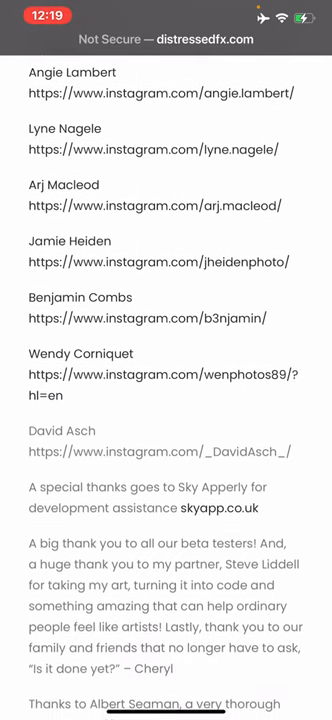
{"action": "scroll", "scroll_direction": "down", "scroll_amount": 3}
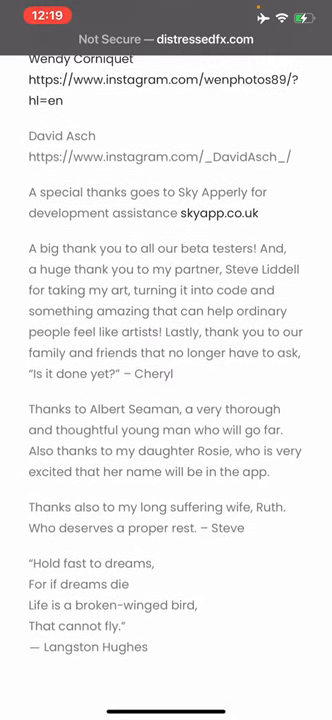
{"action": "scroll", "scroll_direction": "up", "scroll_amount": 3}
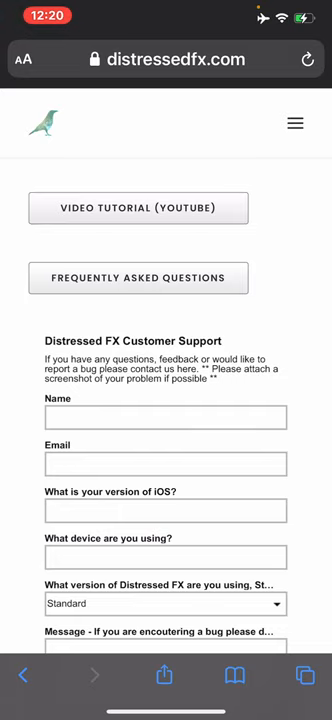
Scroll the Distressed FX support page to its contact form
{"action": "scroll", "scroll_direction": "down", "scroll_amount": 3}
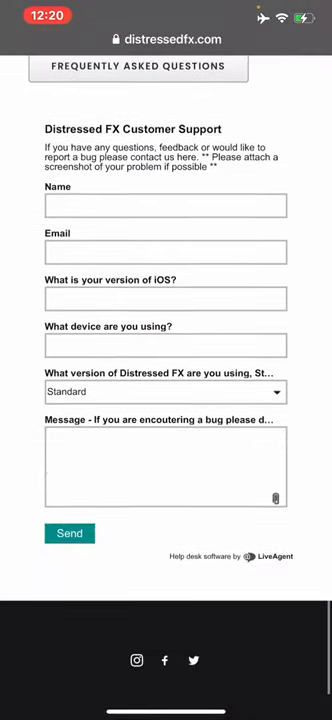
{"action": "scroll", "scroll_direction": "up", "scroll_amount": 3}
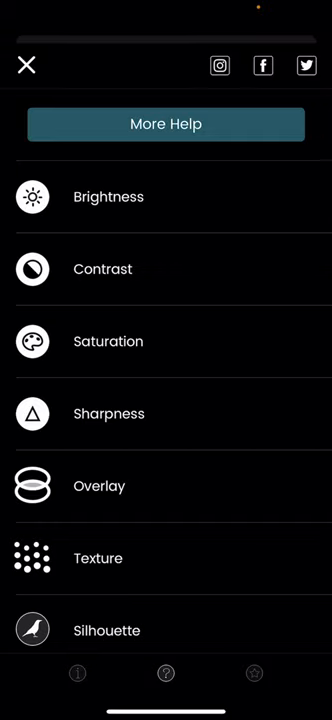
Scroll the help guide's list of effects such as Brightness, Contrast and Overlay
{"action": "scroll", "scroll_direction": "down", "scroll_amount": 3}
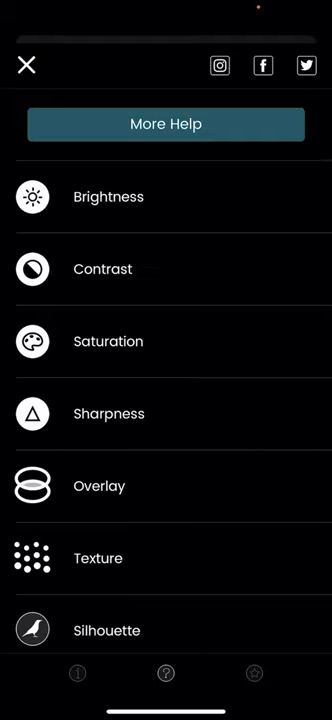
{"action": "scroll", "scroll_direction": "down", "scroll_amount": 3}
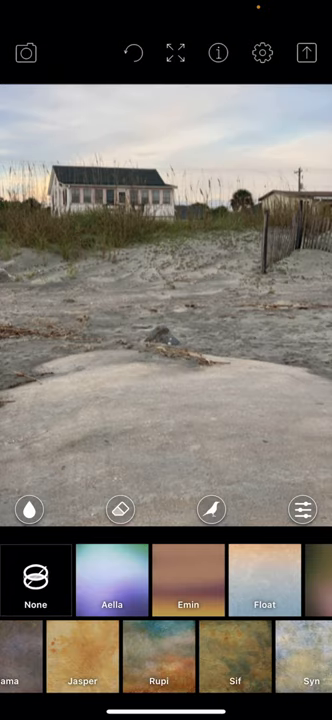
Return to the editor and swipe through the texture thumbnails in the bottom row
{"action": "left_click", "coordinate": [308, 52]}
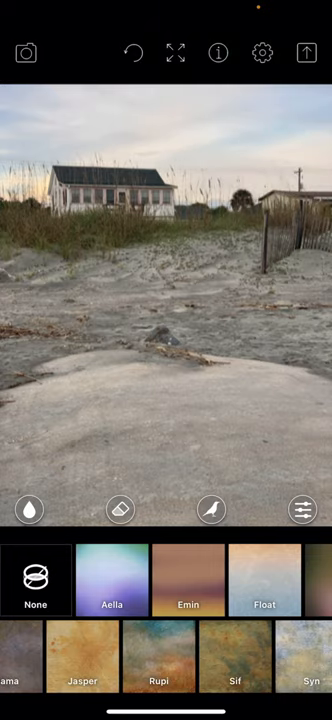
{"action": "left_click", "coordinate": [306, 52]}
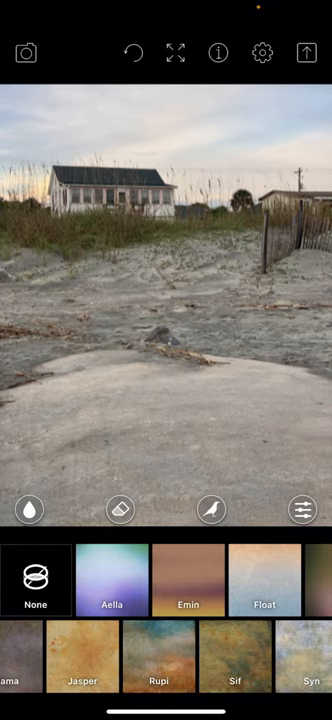
{"action": "scroll", "scroll_direction": "left", "scroll_amount": 3}
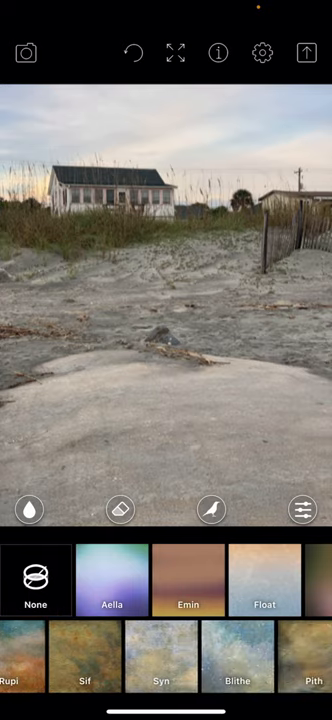
{"action": "scroll", "scroll_direction": "left", "scroll_amount": 3}
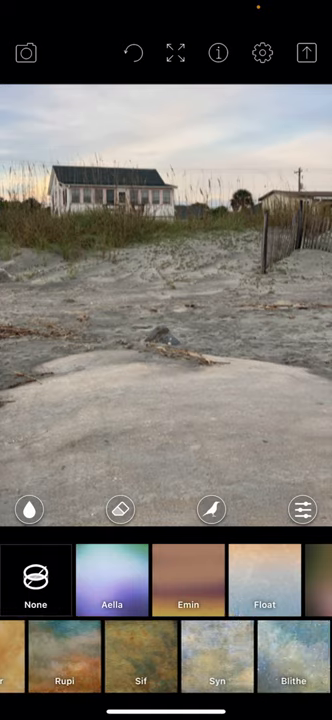
{"action": "scroll", "scroll_direction": "left", "scroll_amount": 3}
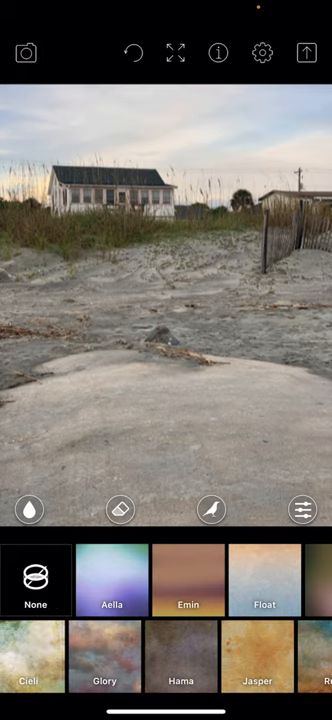
{"action": "scroll", "scroll_direction": "left", "scroll_amount": 3}
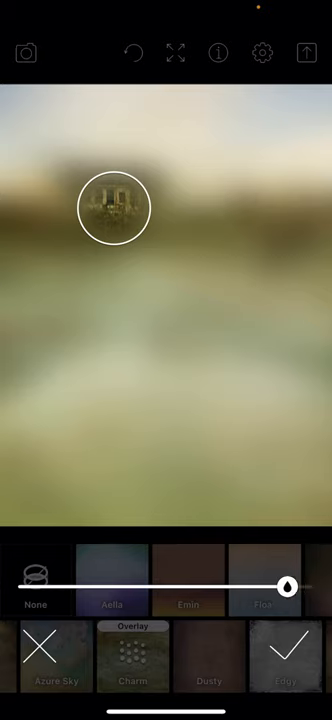
Brush the texture off the beach house so it shows through the overlay
{"action": "left_click_drag", "start_coordinate": [290, 582], "coordinate": [56, 584]}
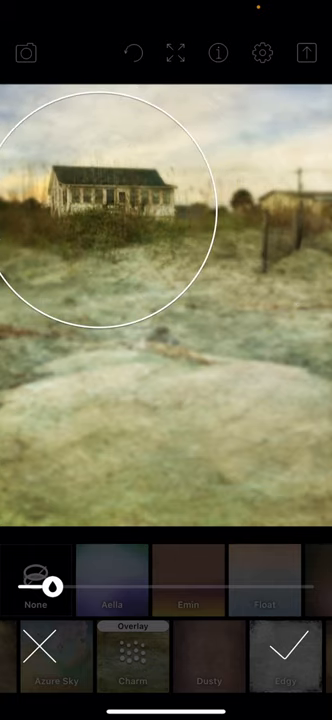
{"action": "left_click_drag", "start_coordinate": [48, 588], "coordinate": [308, 588]}
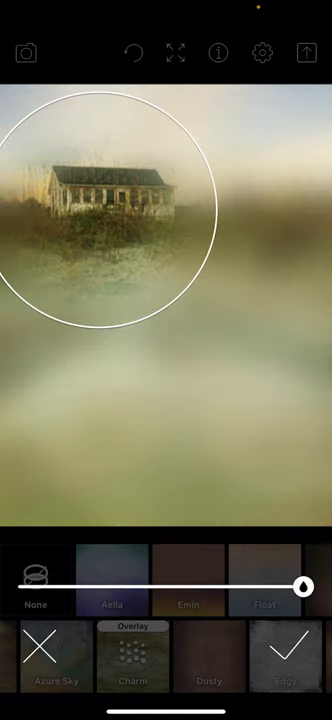
{"action": "left_click_drag", "start_coordinate": [310, 588], "coordinate": [48, 588]}
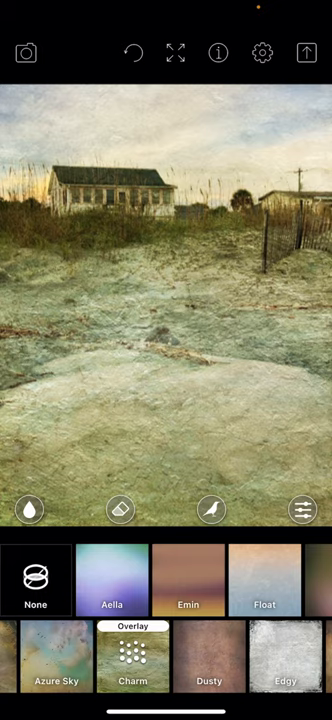
Swipe through more texture styles until the Flatten prompt appears
{"action": "scroll", "scroll_direction": "left", "scroll_amount": 3}
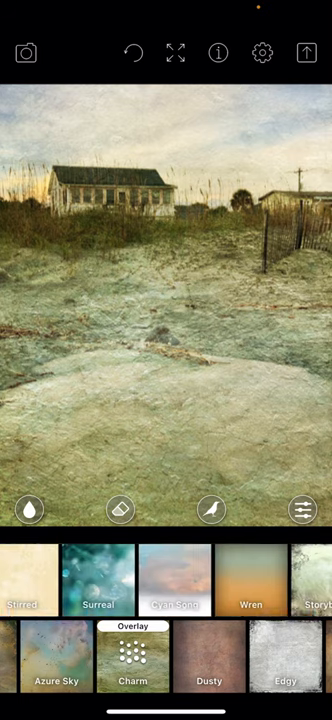
{"action": "scroll", "scroll_direction": "left", "scroll_amount": 3}
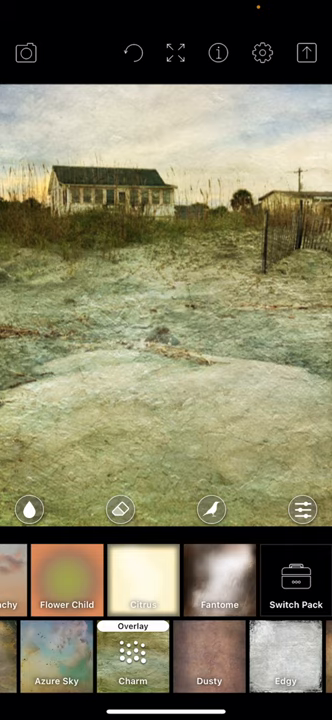
{"action": "scroll", "scroll_direction": "left", "scroll_amount": 3}
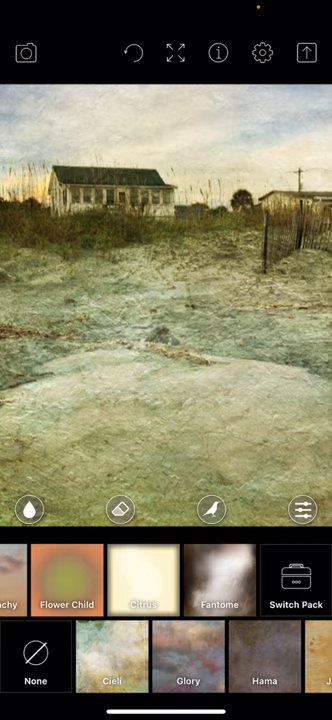
{"action": "scroll", "scroll_direction": "left", "scroll_amount": 3}
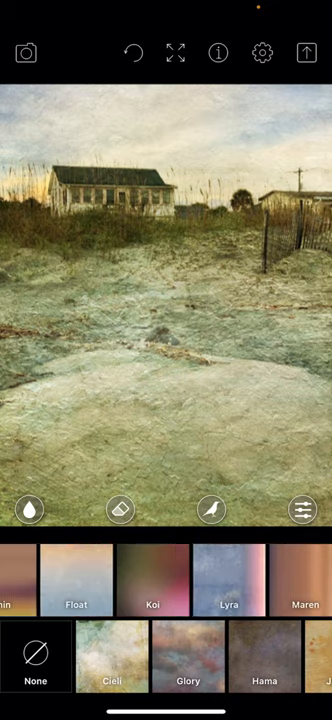
{"action": "scroll", "scroll_direction": "left", "scroll_amount": 3}
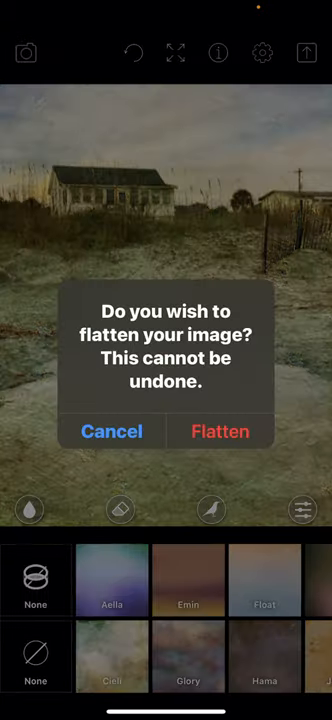
Flatten the textured image so a bird overlay can be layered on the sky
{"action": "left_click", "coordinate": [220, 432]}
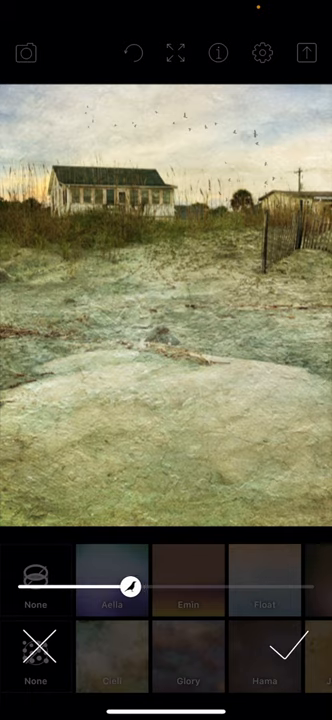
Raise the bird overlay's opacity so the flock stands out in the sky
{"action": "left_click_drag", "start_coordinate": [132, 584], "coordinate": [170, 584]}
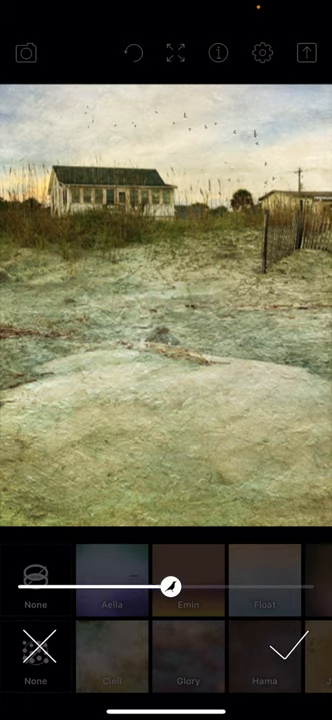
{"action": "left_click_drag", "start_coordinate": [170, 588], "coordinate": [182, 588]}
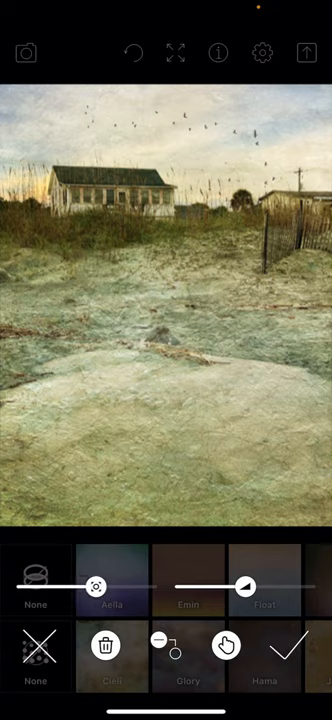
Raise the bird texture to full strength over the sky
{"action": "left_click_drag", "start_coordinate": [248, 584], "coordinate": [204, 584]}
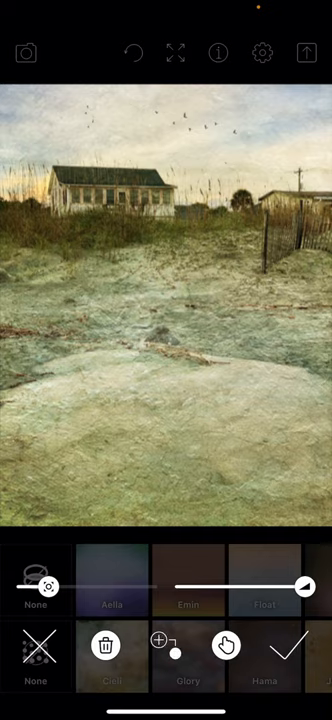
Confirm the birds and bring up the photo's tone adjustment sliders
{"action": "left_click", "coordinate": [158, 642]}
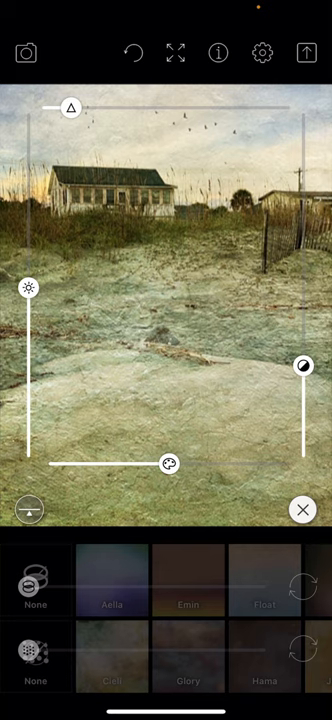
Brighten the photo and warm its colour to lighten the sky
{"action": "left_click_drag", "start_coordinate": [76, 108], "coordinate": [122, 108]}
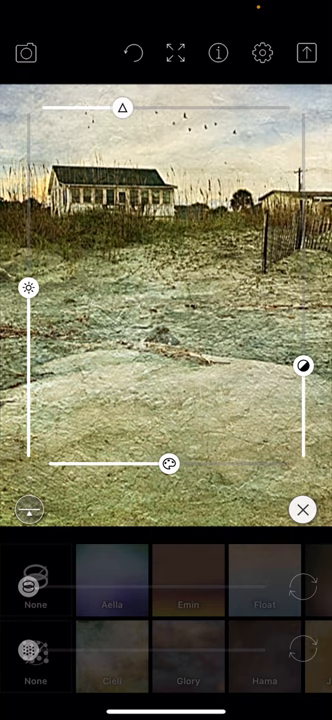
{"action": "left_click_drag", "start_coordinate": [122, 108], "coordinate": [82, 108]}
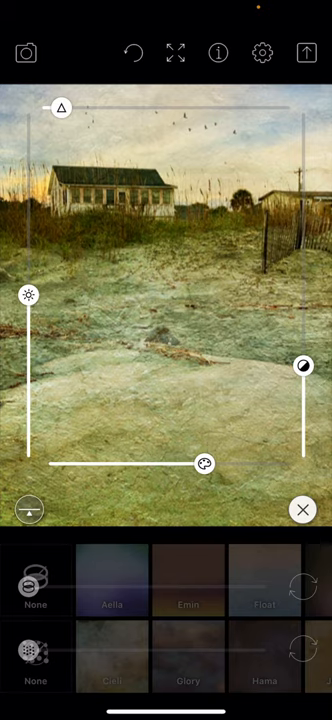
Keep the warmer, brighter tones and browse the texture thumbnails toward Switch Pack
{"action": "left_click", "coordinate": [304, 510]}
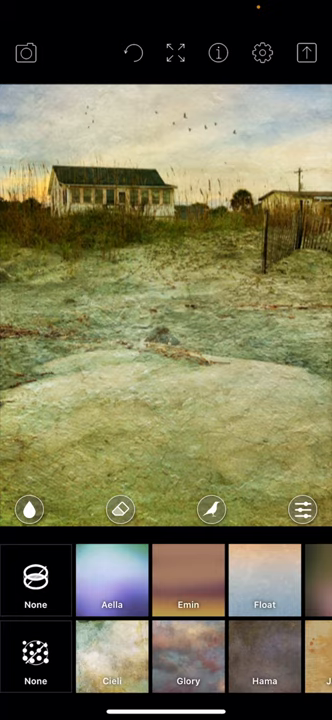
{"action": "scroll", "scroll_direction": "left", "scroll_amount": 3}
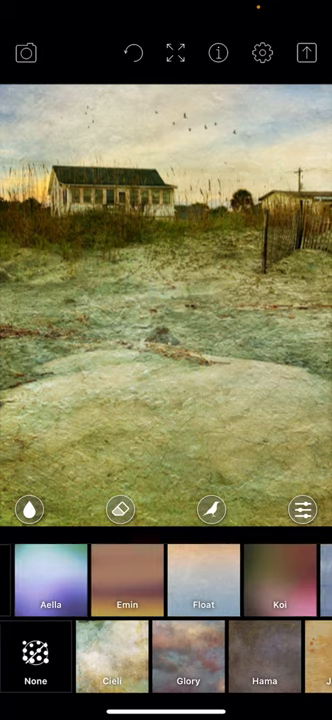
{"action": "scroll", "scroll_direction": "left", "scroll_amount": 3}
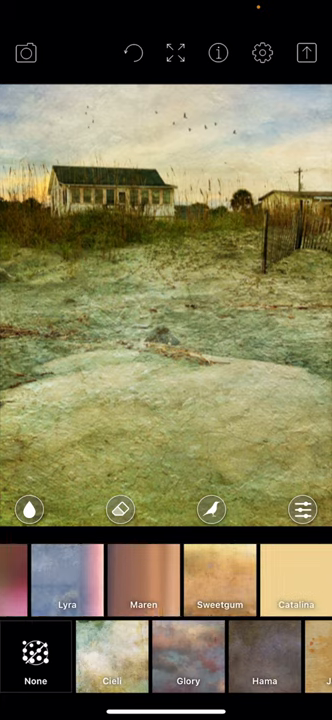
{"action": "scroll", "scroll_direction": "left", "scroll_amount": 3}
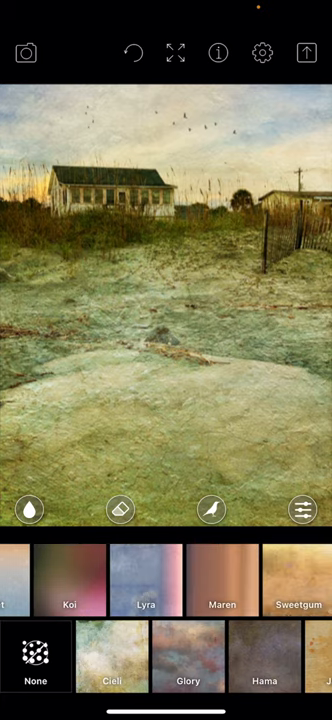
{"action": "scroll", "scroll_direction": "left", "scroll_amount": 3}
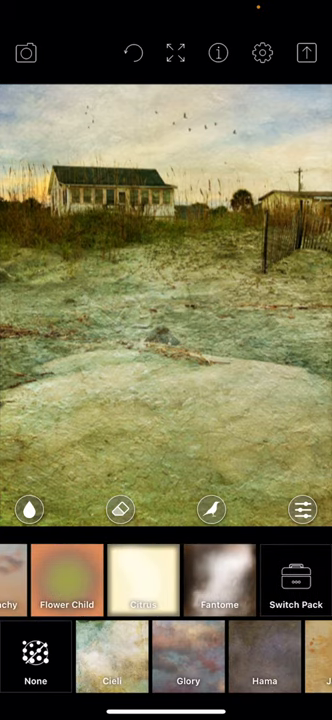
Show the Pack Picker and look through the available overlay packs
{"action": "left_click", "coordinate": [298, 580]}
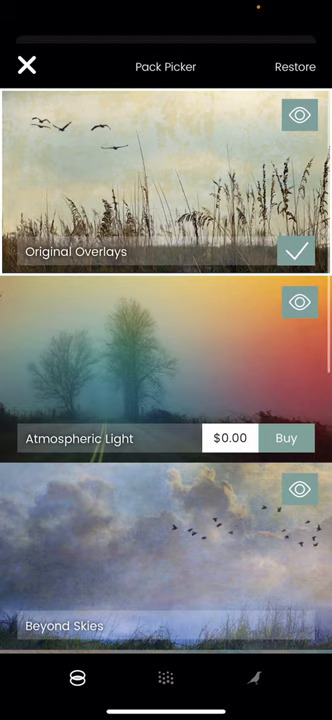
{"action": "scroll", "scroll_direction": "down", "scroll_amount": 3}
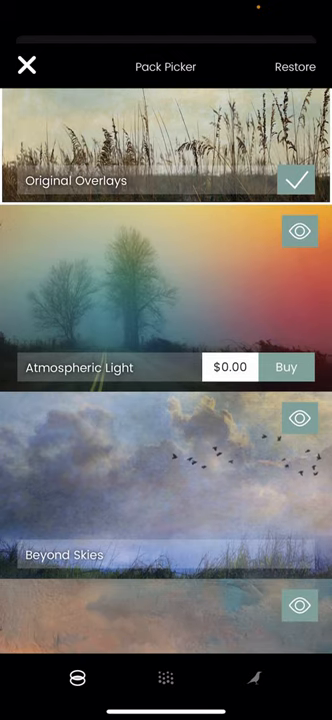
{"action": "scroll", "scroll_direction": "down", "scroll_amount": 3}
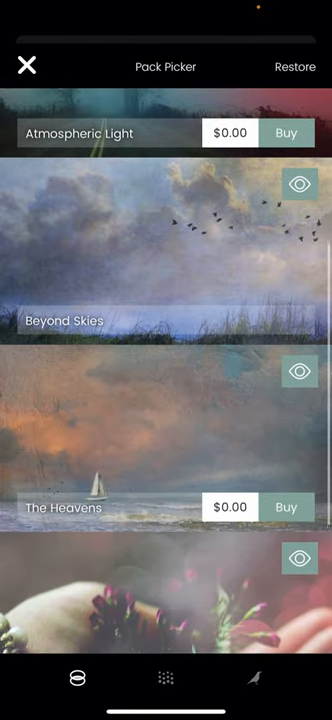
{"action": "scroll", "scroll_direction": "down", "scroll_amount": 3}
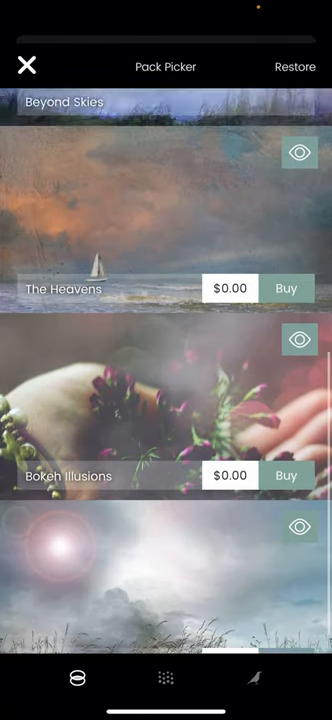
{"action": "scroll", "scroll_direction": "up", "scroll_amount": 3}
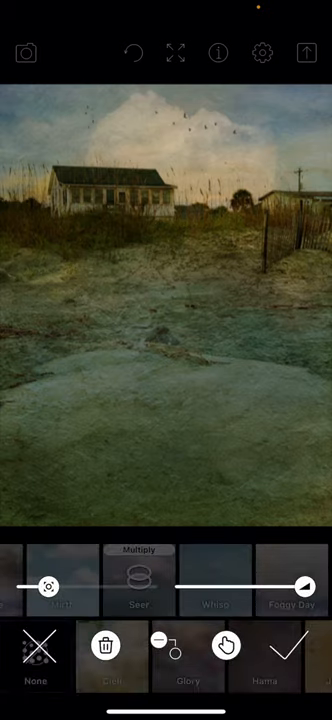
Lessen the Multiply texture's strength so the beach house shows through more
{"action": "left_click_drag", "start_coordinate": [48, 588], "coordinate": [122, 588]}
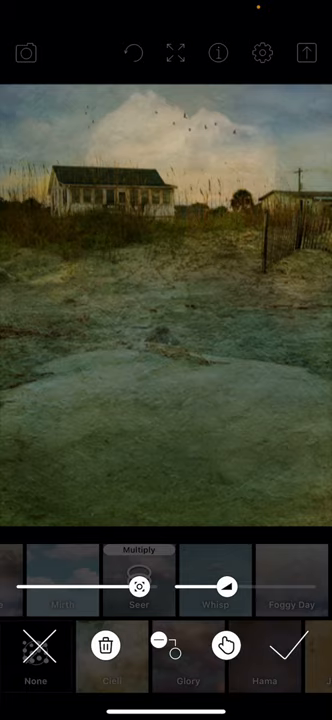
{"action": "left_click_drag", "start_coordinate": [224, 586], "coordinate": [214, 586]}
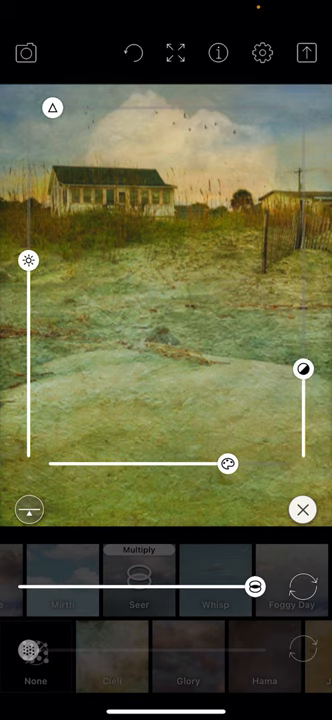
Nudge the Multiply texture's strength and tone slider slightly
{"action": "left_click_drag", "start_coordinate": [304, 370], "coordinate": [304, 356]}
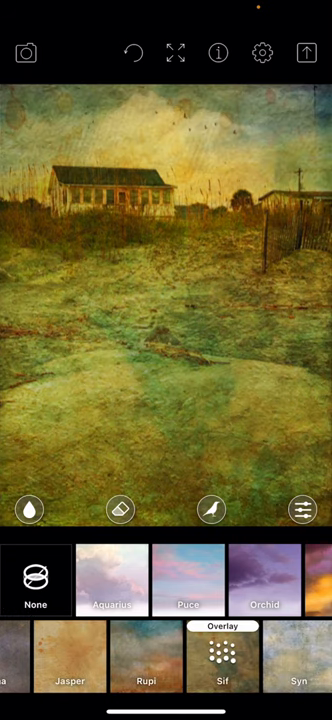
Browse the texture strip past Sif and Blithe to preview Savannah over the photo
{"action": "scroll", "scroll_direction": "left", "scroll_amount": 3}
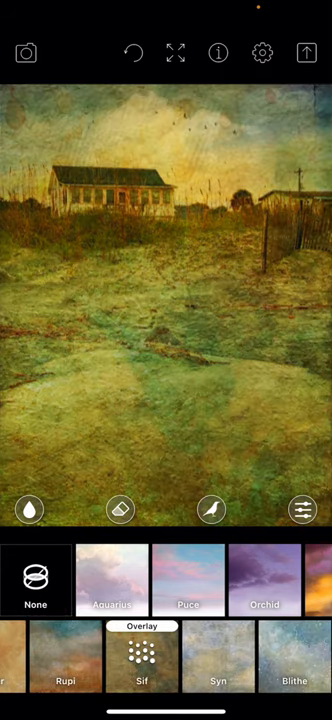
{"action": "scroll", "scroll_direction": "left", "scroll_amount": 3}
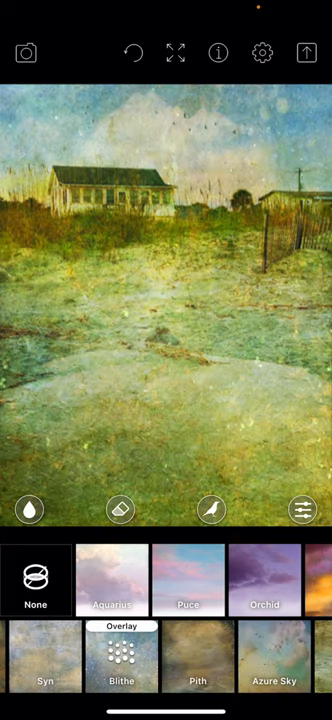
{"action": "scroll", "scroll_direction": "left", "scroll_amount": 3}
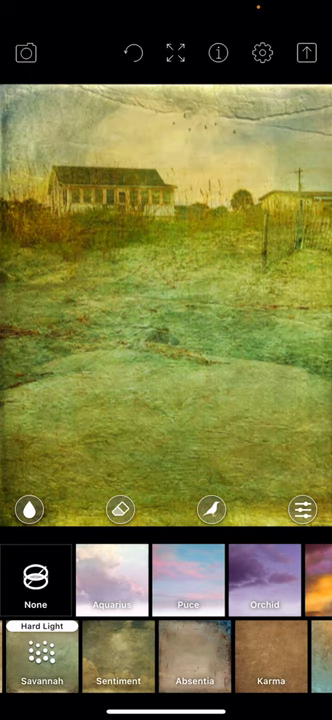
{"action": "scroll", "scroll_direction": "left", "scroll_amount": 3}
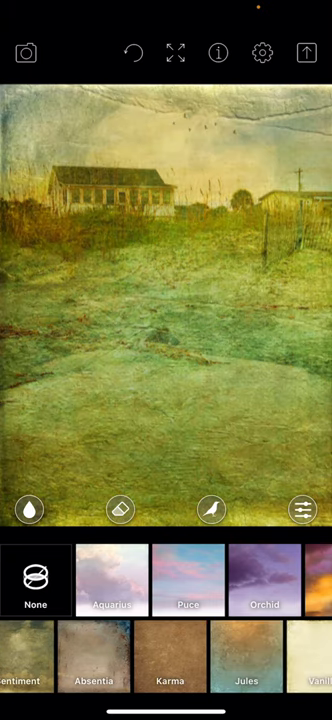
{"action": "scroll", "scroll_direction": "left", "scroll_amount": 3}
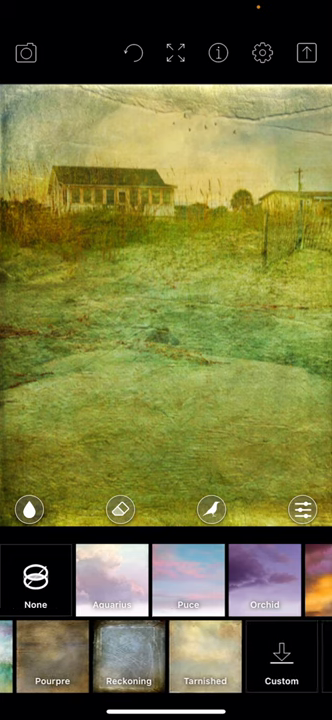
{"action": "scroll", "scroll_direction": "left", "scroll_amount": 3}
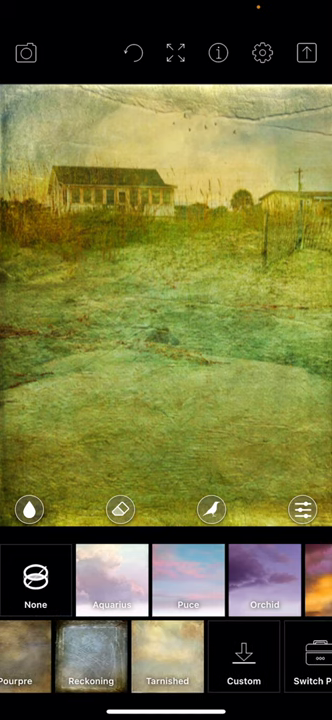
{"action": "left_click", "coordinate": [92, 658]}
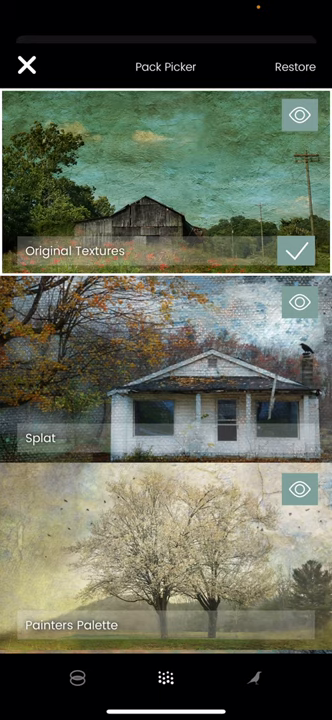
{"action": "scroll", "scroll_direction": "up", "scroll_amount": 3}
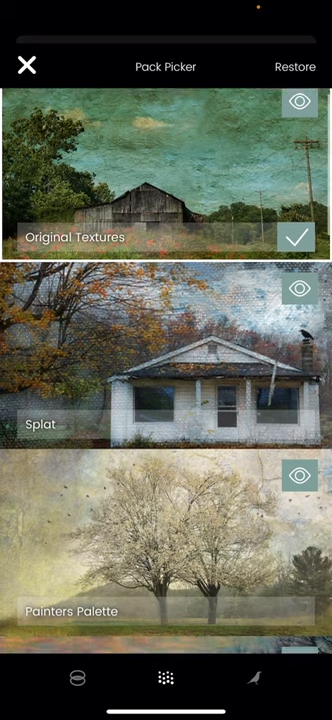
{"action": "scroll", "scroll_direction": "down", "scroll_amount": 3}
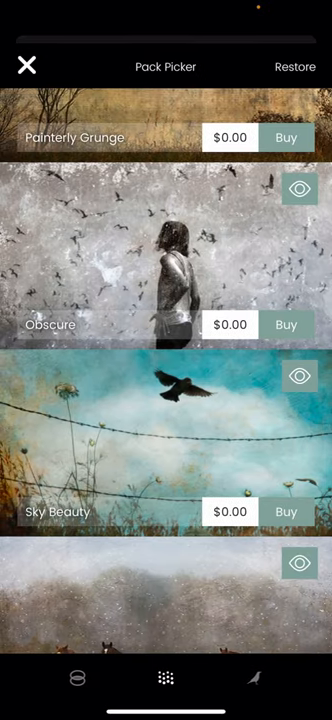
{"action": "scroll", "scroll_direction": "down", "scroll_amount": 3}
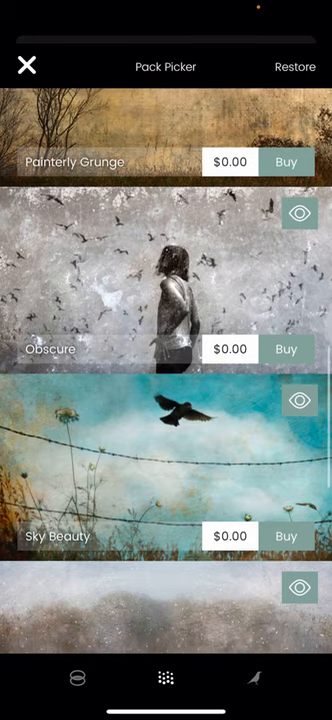
{"action": "scroll", "scroll_direction": "up", "scroll_amount": 3}
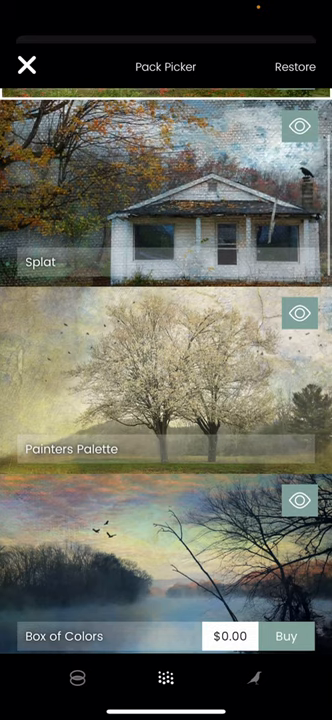
{"action": "scroll", "scroll_direction": "up", "scroll_amount": 3}
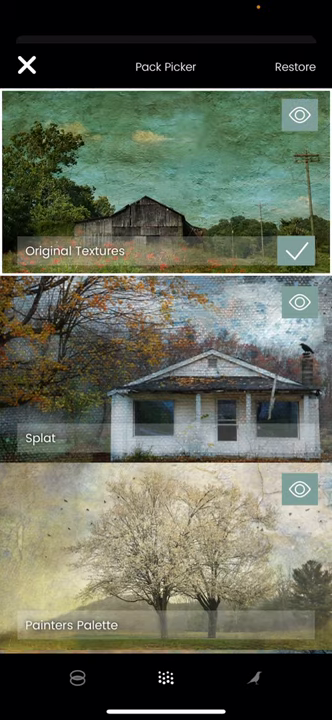
{"action": "scroll", "scroll_direction": "down", "scroll_amount": 3}
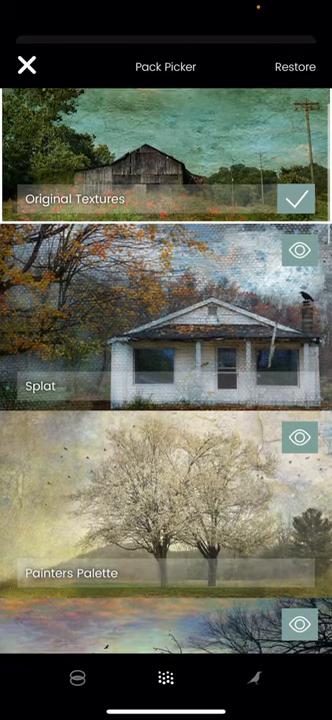
{"action": "scroll", "scroll_direction": "down", "scroll_amount": 3}
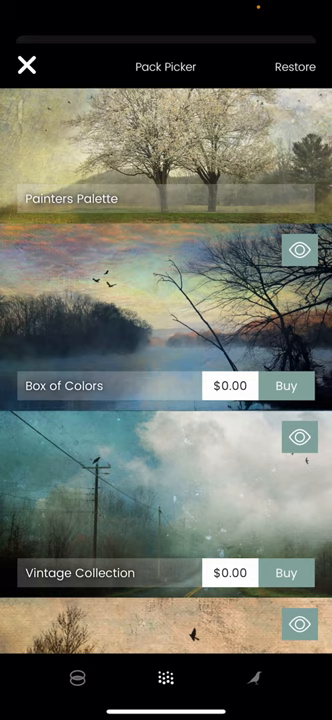
{"action": "scroll", "scroll_direction": "down", "scroll_amount": 3}
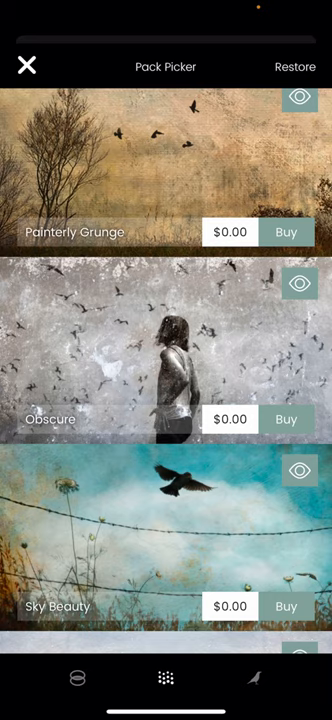
{"action": "scroll", "scroll_direction": "up", "scroll_amount": 3}
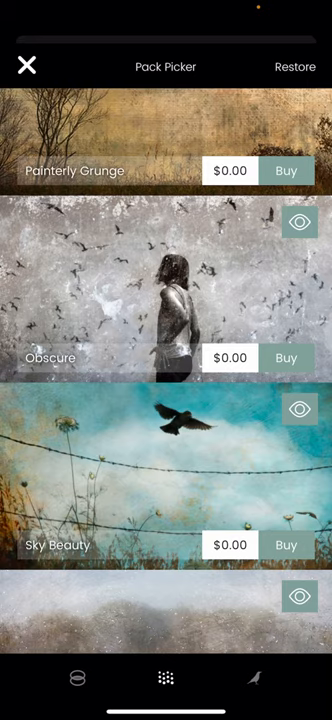
{"action": "scroll", "scroll_direction": "down", "scroll_amount": 3}
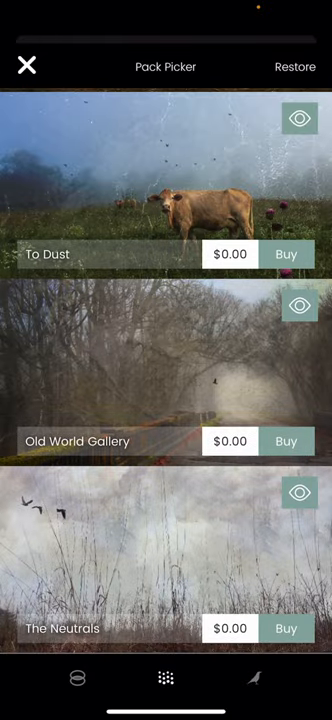
{"action": "scroll", "scroll_direction": "down", "scroll_amount": 3}
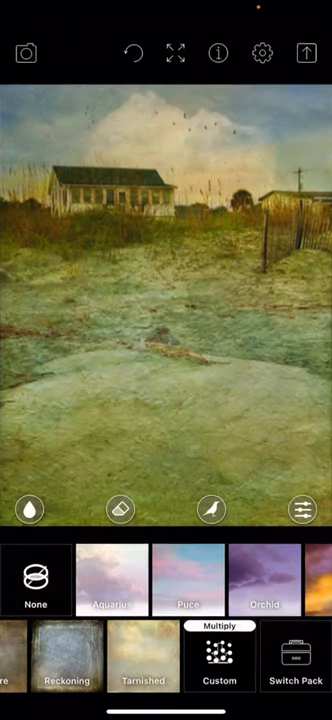
Return to the photo's texture strip and nudge the new texture's top strength slider
{"action": "scroll", "scroll_direction": "left", "scroll_amount": 3}
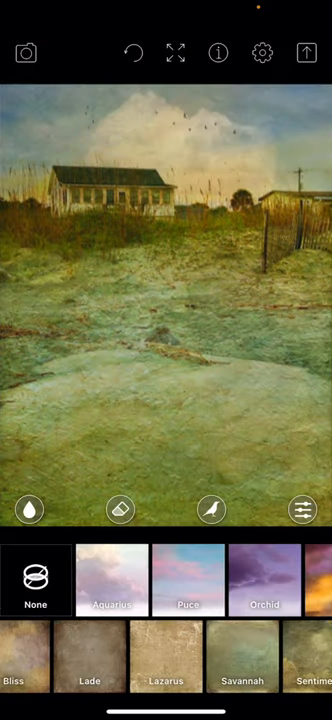
{"action": "scroll", "scroll_direction": "left", "scroll_amount": 3}
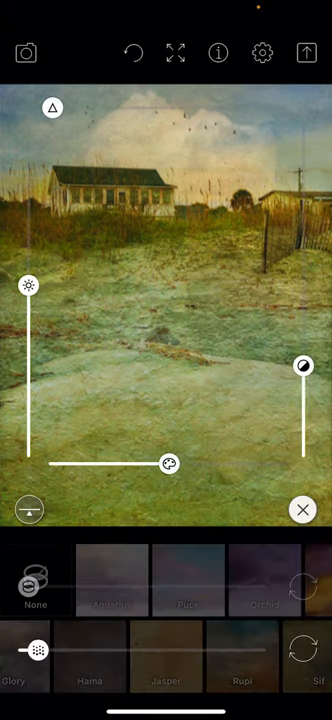
{"action": "left_click_drag", "start_coordinate": [52, 108], "coordinate": [64, 108]}
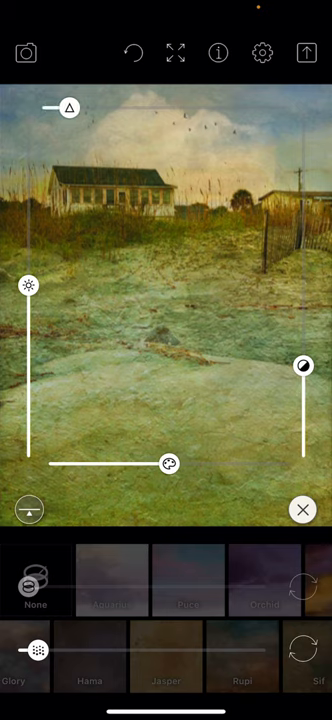